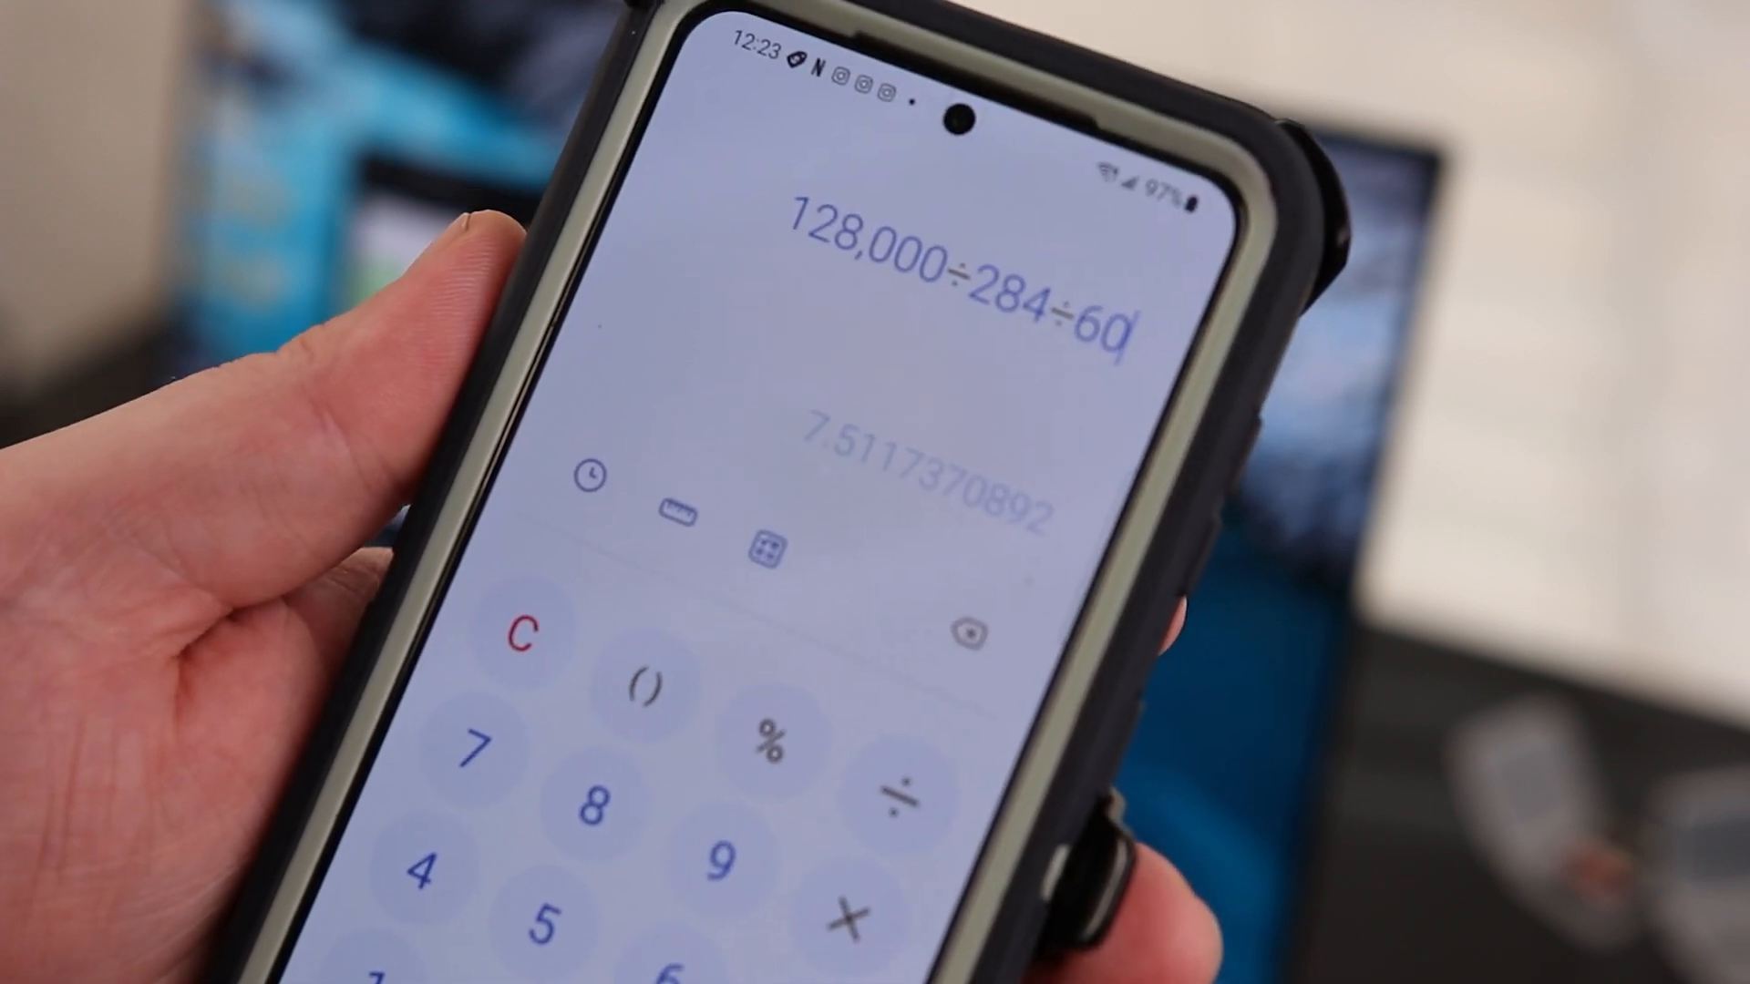
# - Evaluate 128,000 ÷ 284 ÷ 60 on the calculator, giving about 7.51
pyautogui.press('enter')
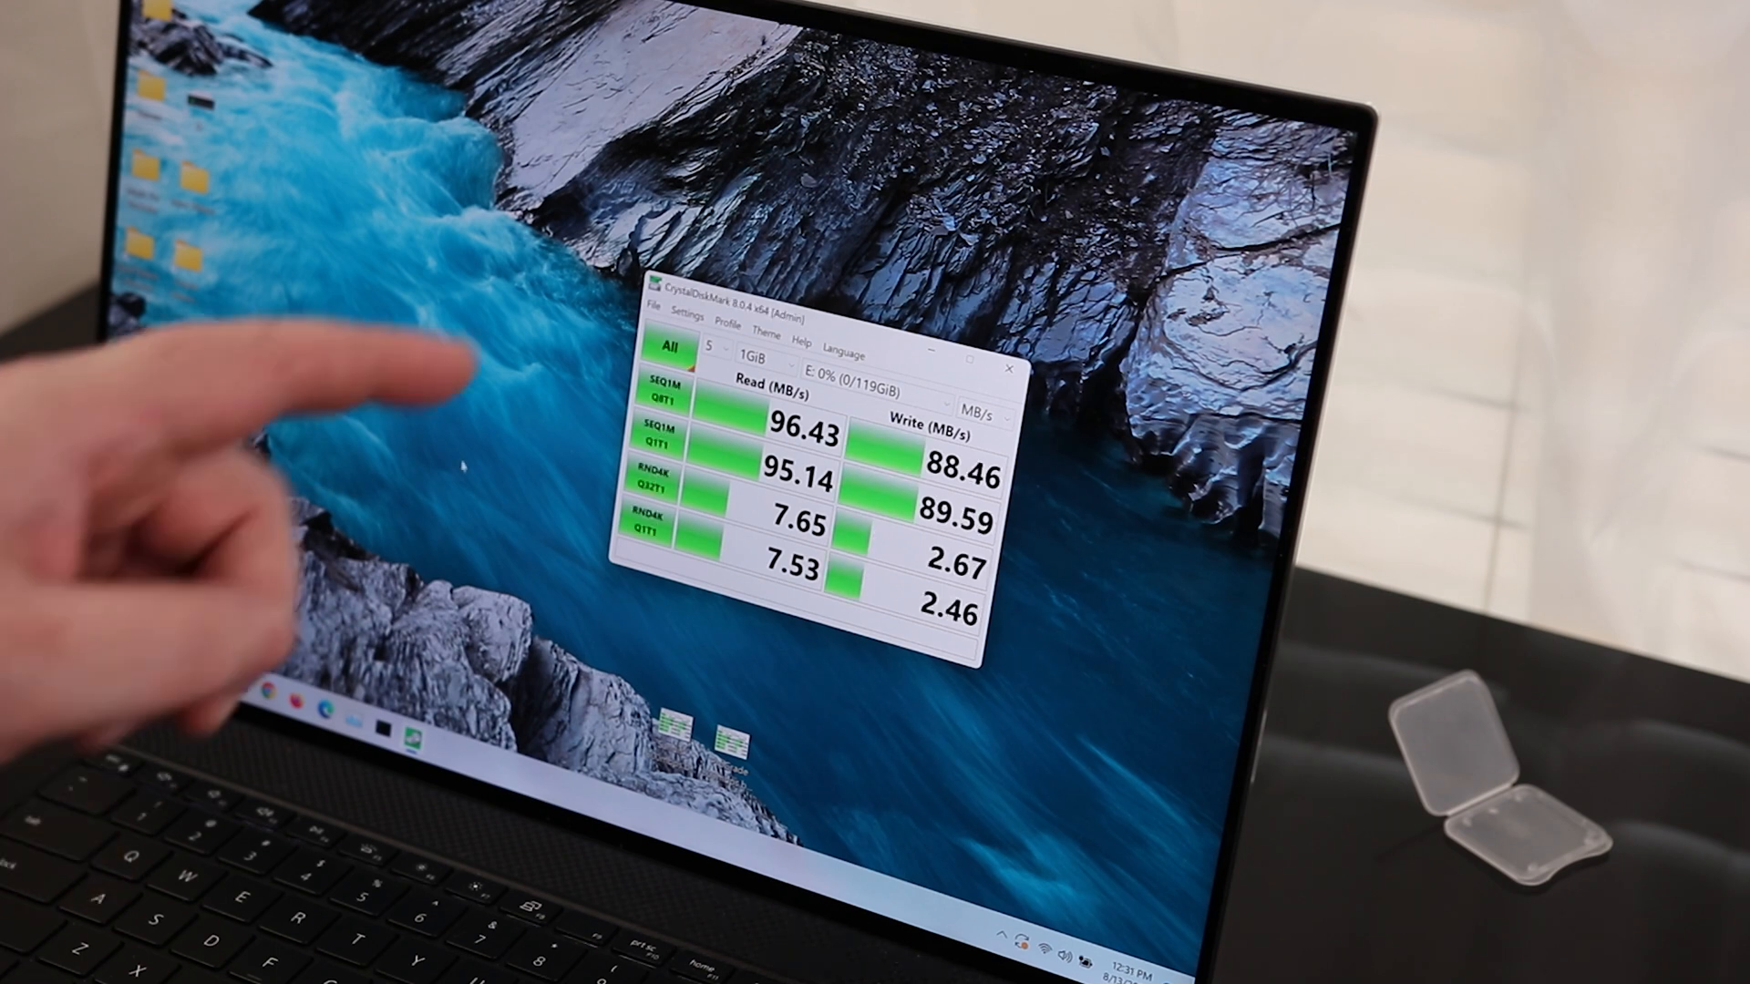
pyautogui.moveTo(782, 503)
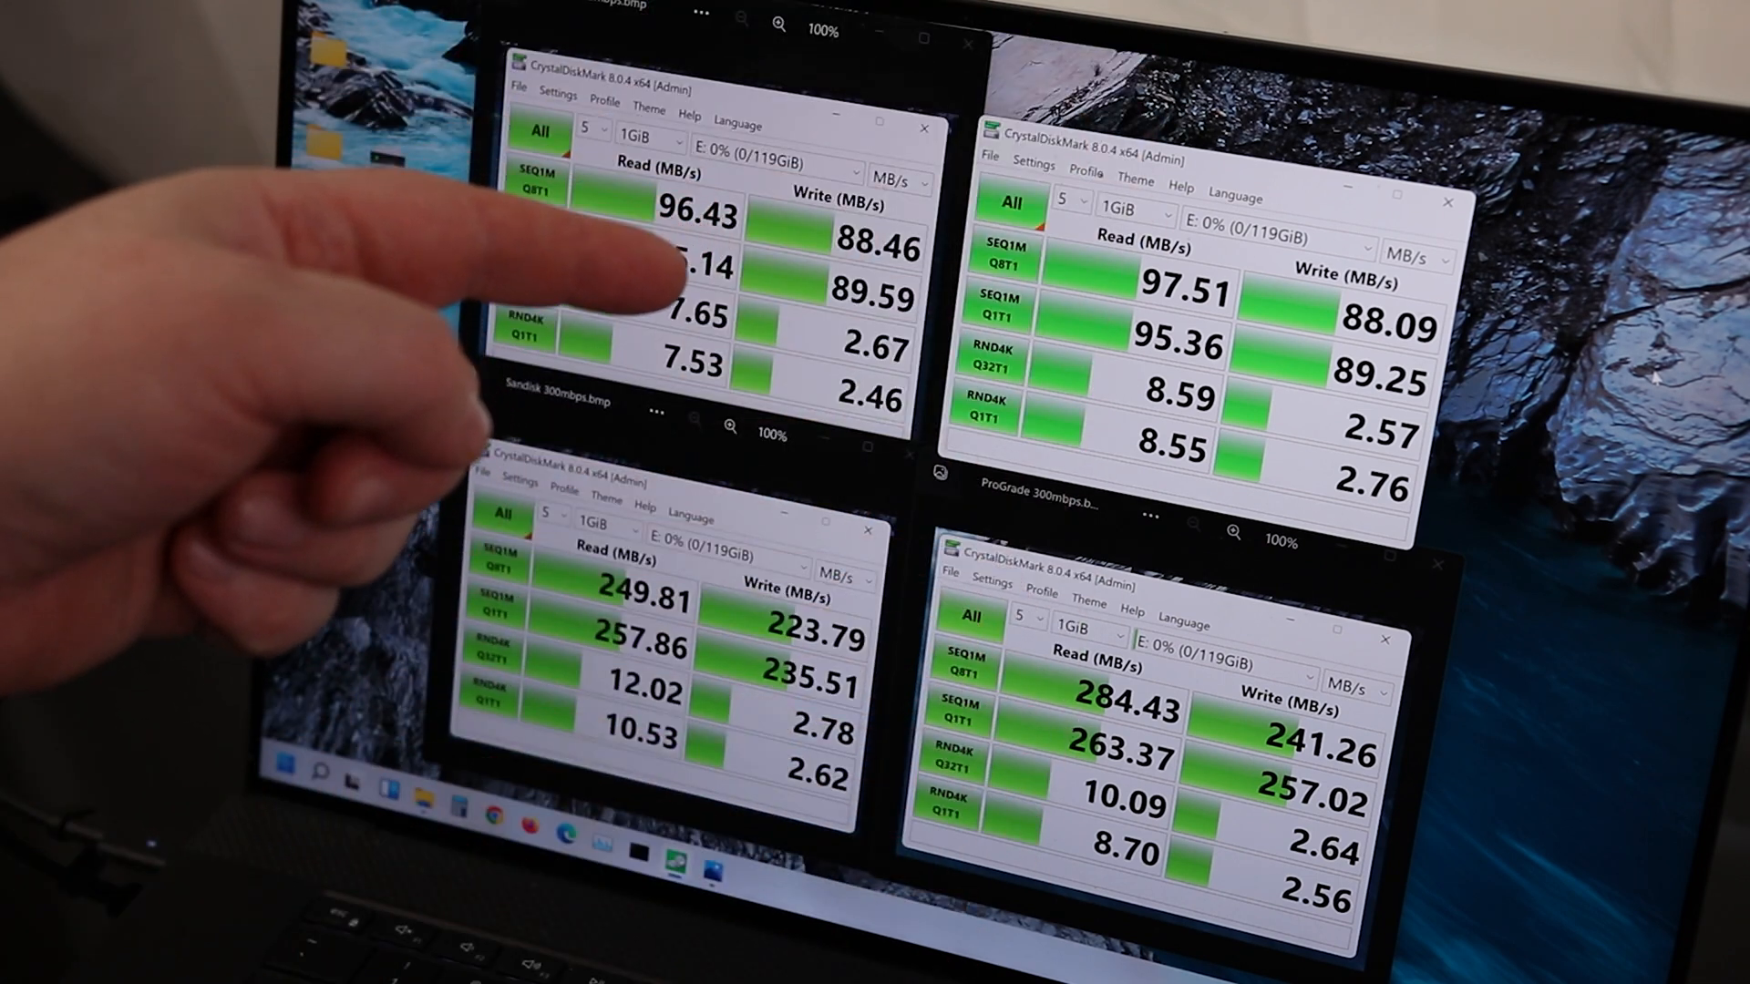
pyautogui.moveTo(558, 603)
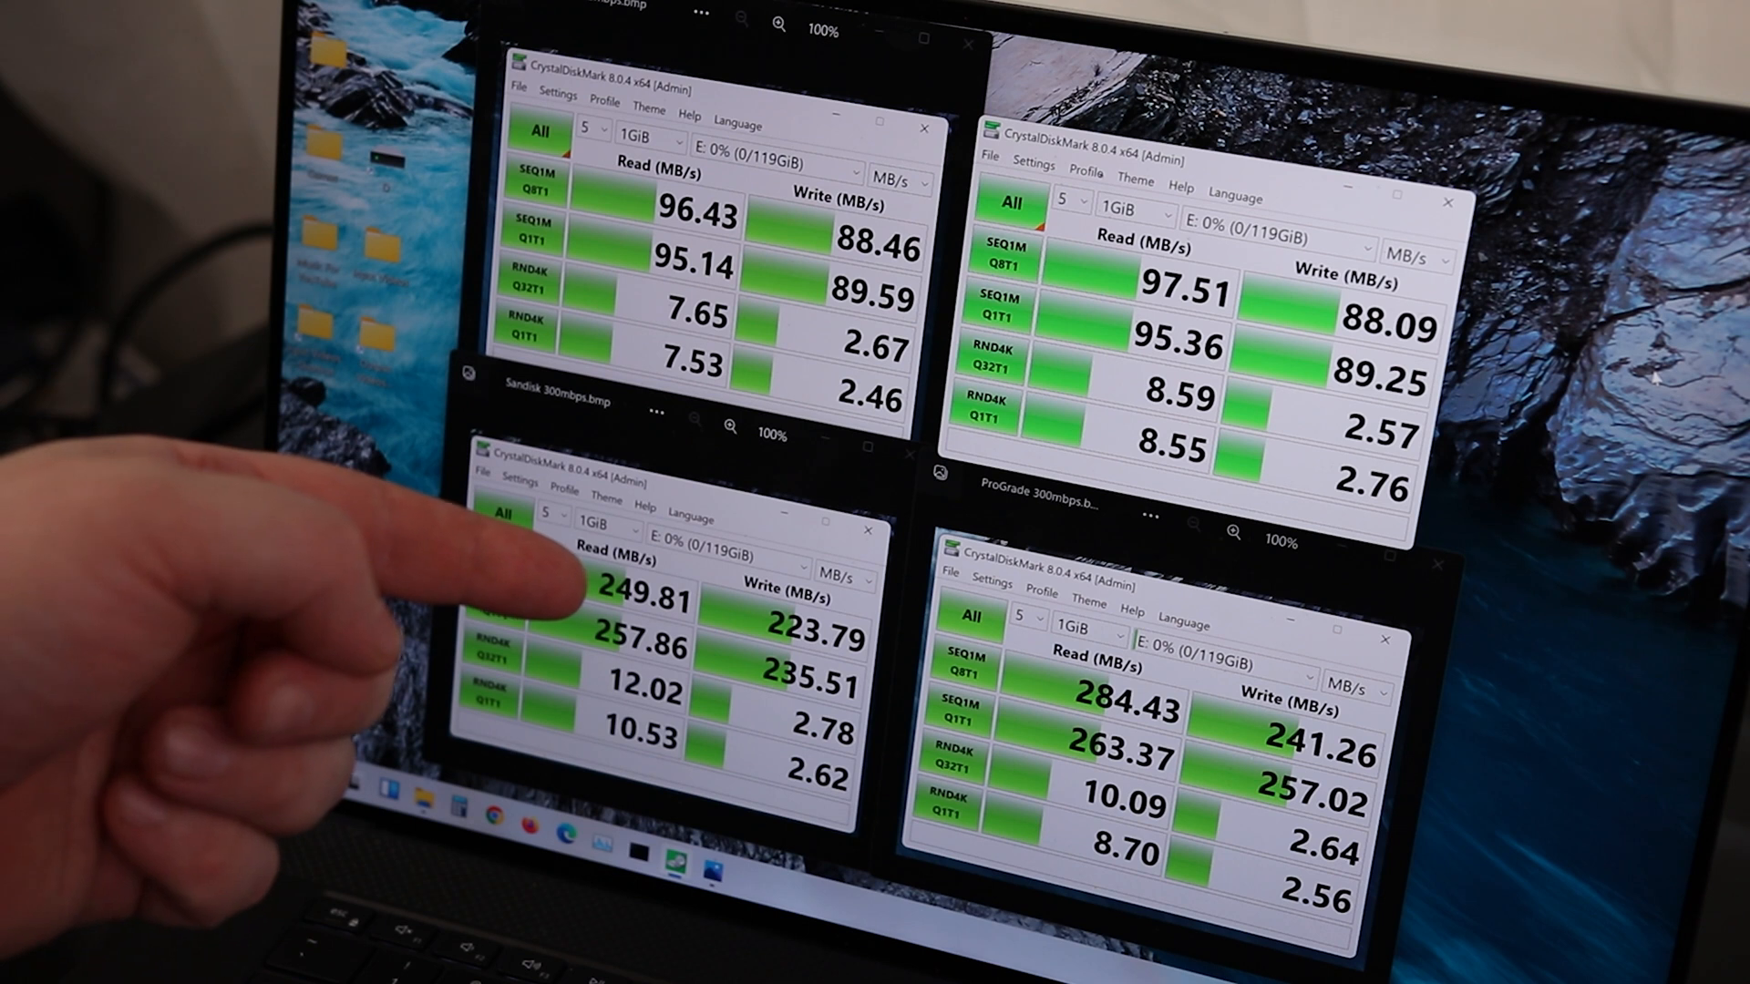